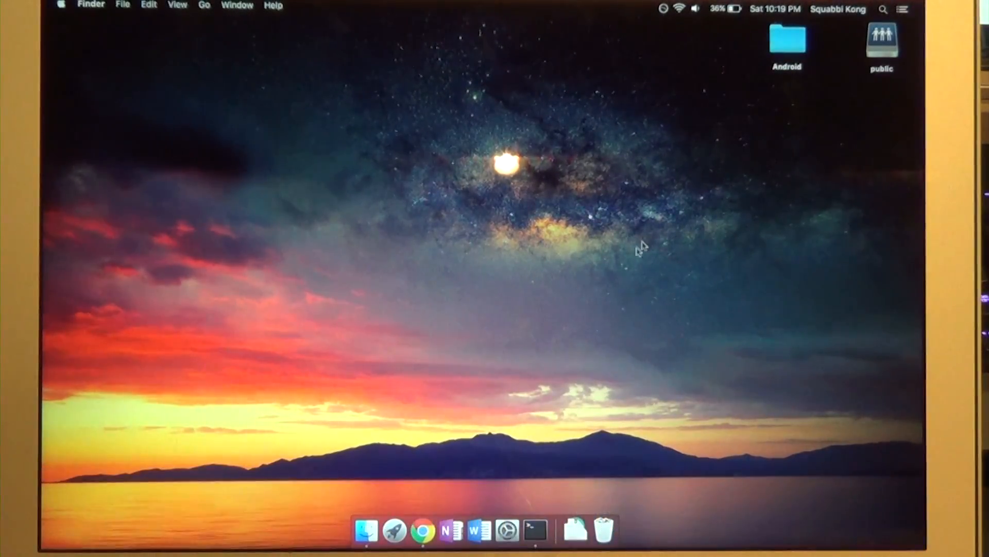
- Open Chrome to the Android Studio download page from the Dock
click(425, 537)
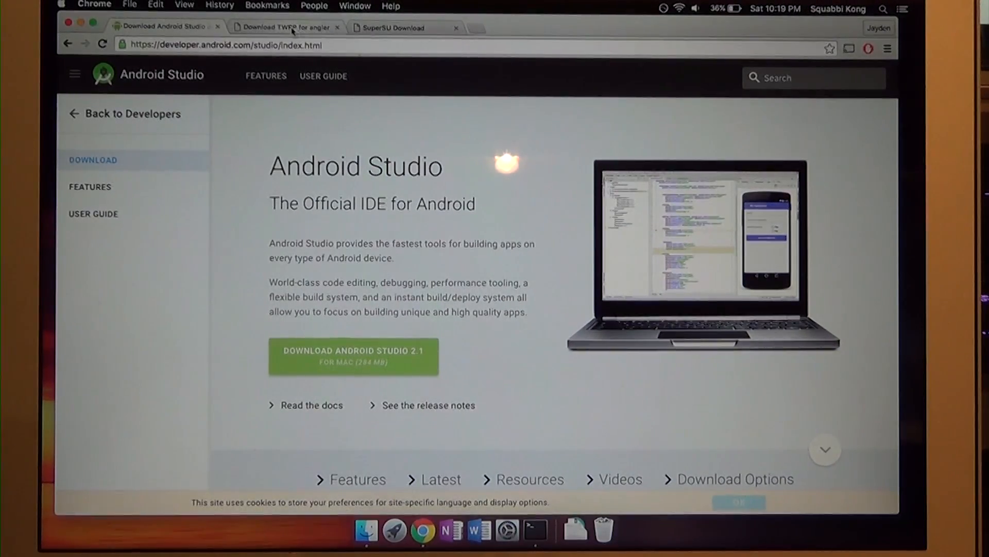
mouse_move(612, 396)
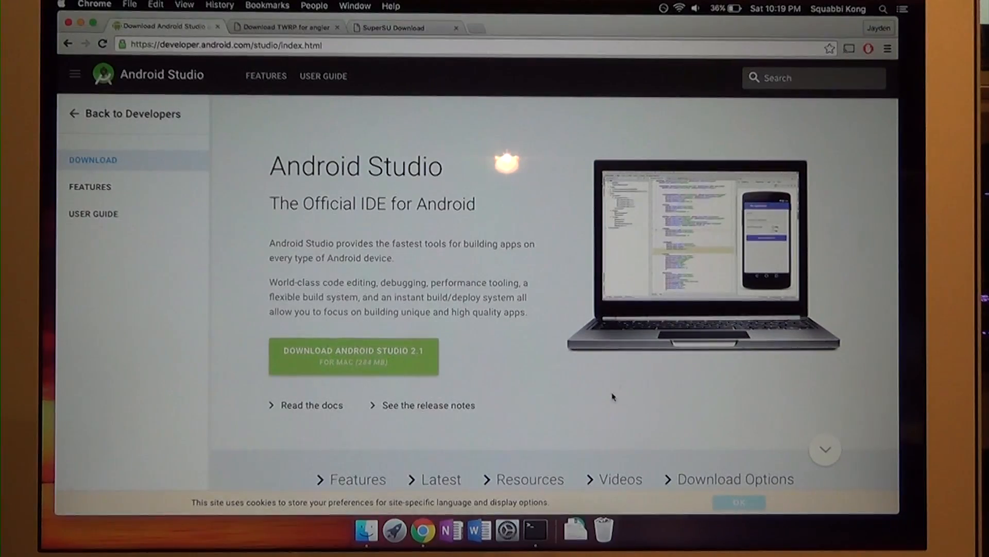
mouse_move(763, 483)
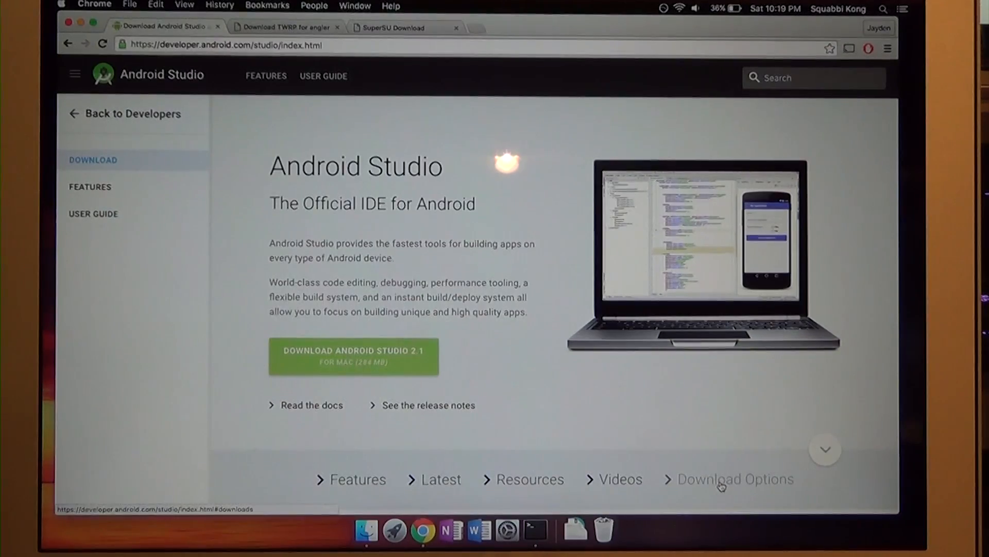
- Download android-sdk_r24.4.1-macosx.zip after accepting the terms, saving to Desktop > Android
click(732, 479)
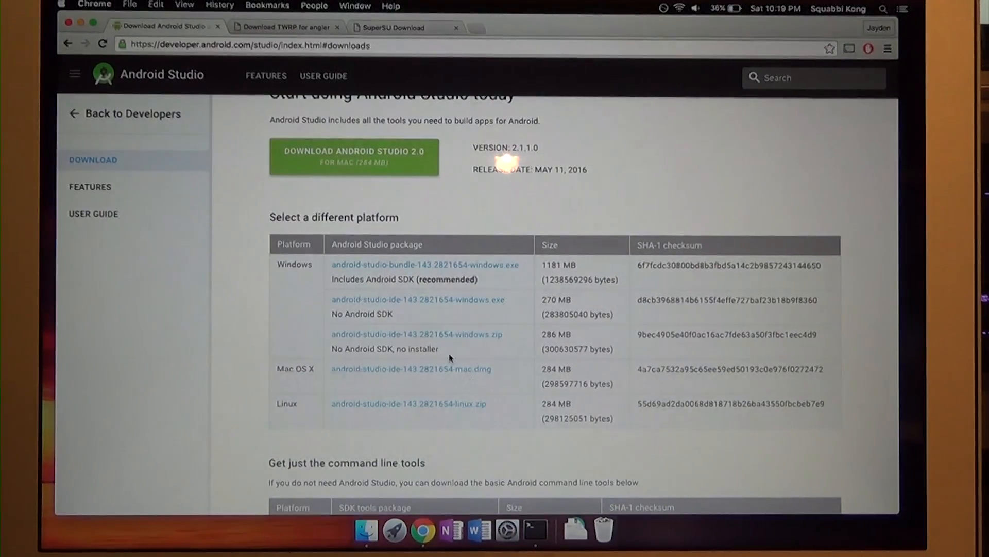
scroll(down, 3)
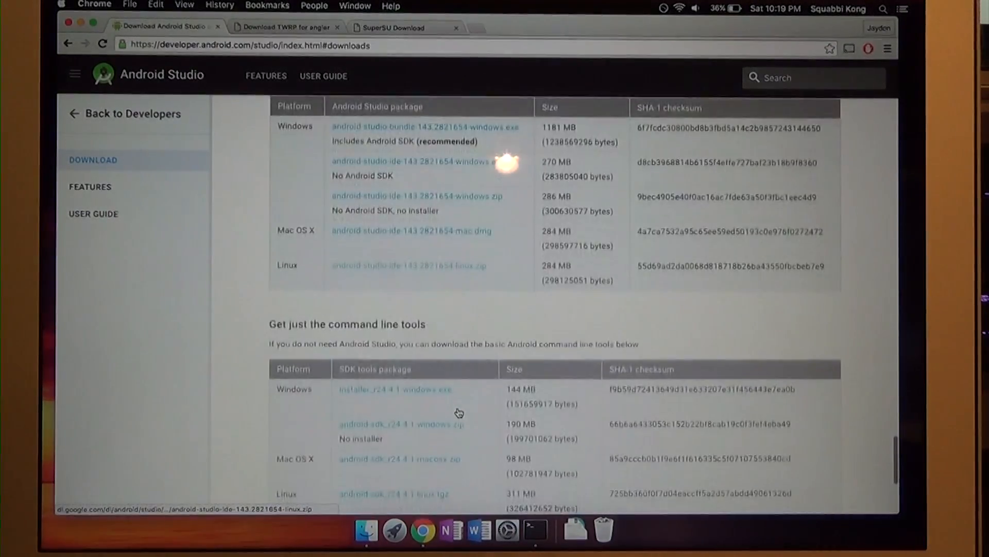
scroll(down, 3)
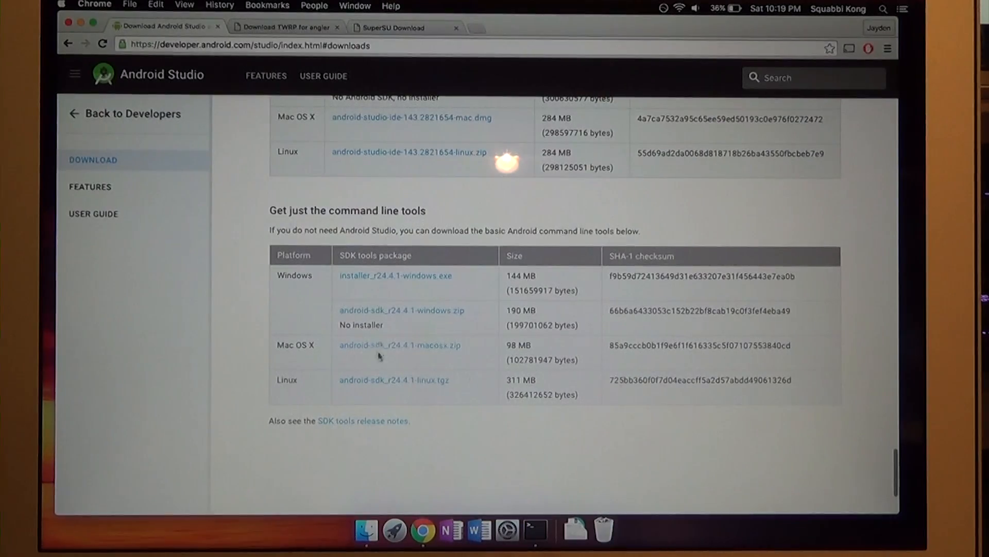
mouse_move(405, 352)
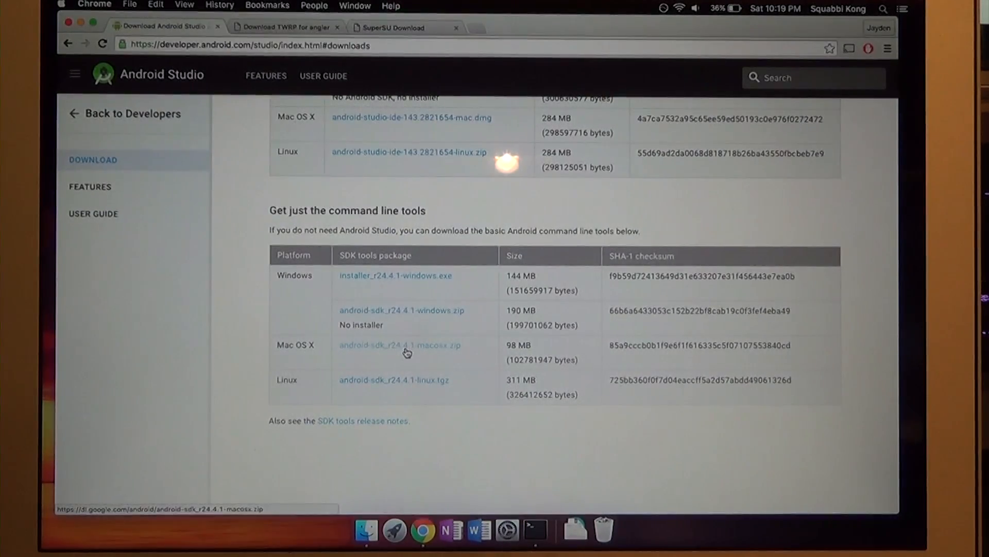
click(399, 345)
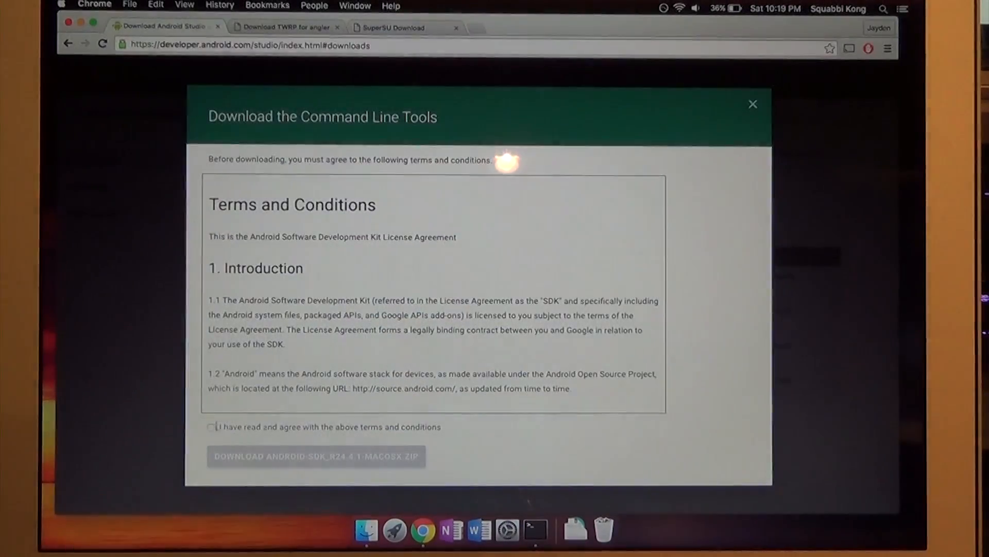
click(318, 456)
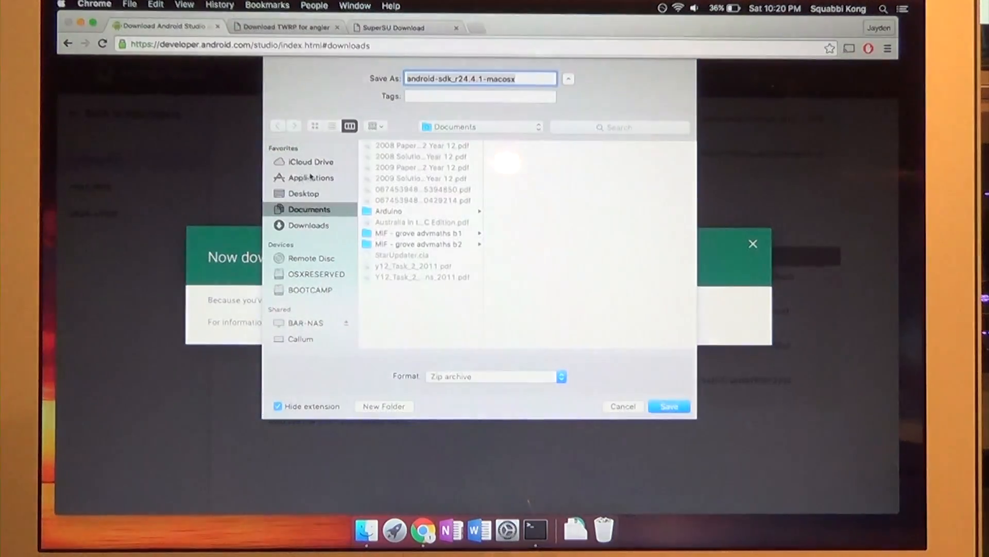
click(304, 194)
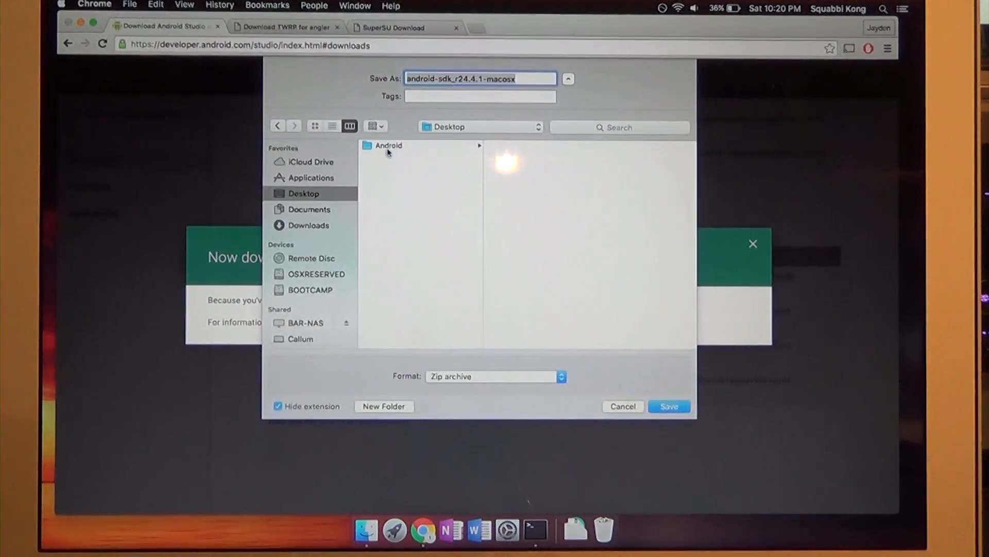
click(670, 406)
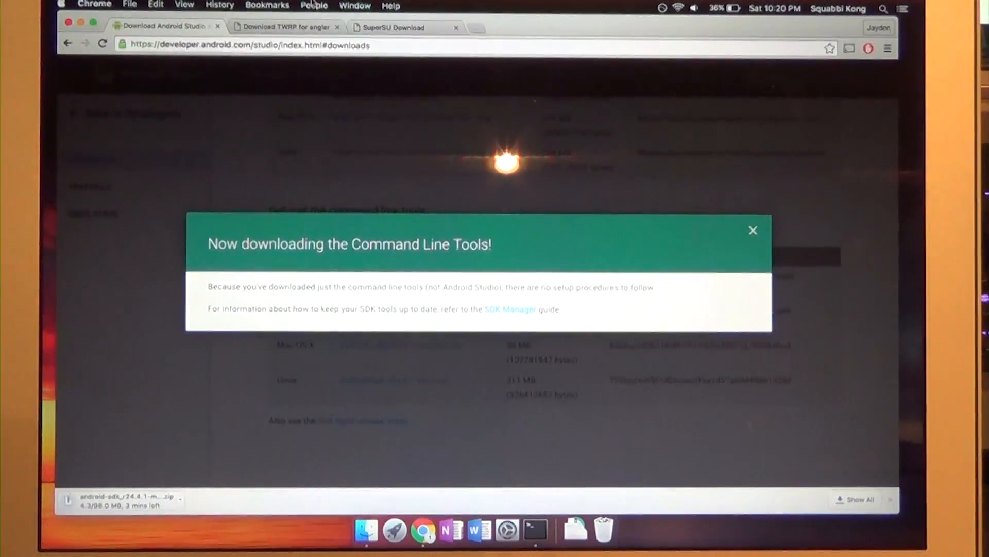
- Download the twrp-3.0.2-0-angler.img recovery image from the TWRP page
click(289, 27)
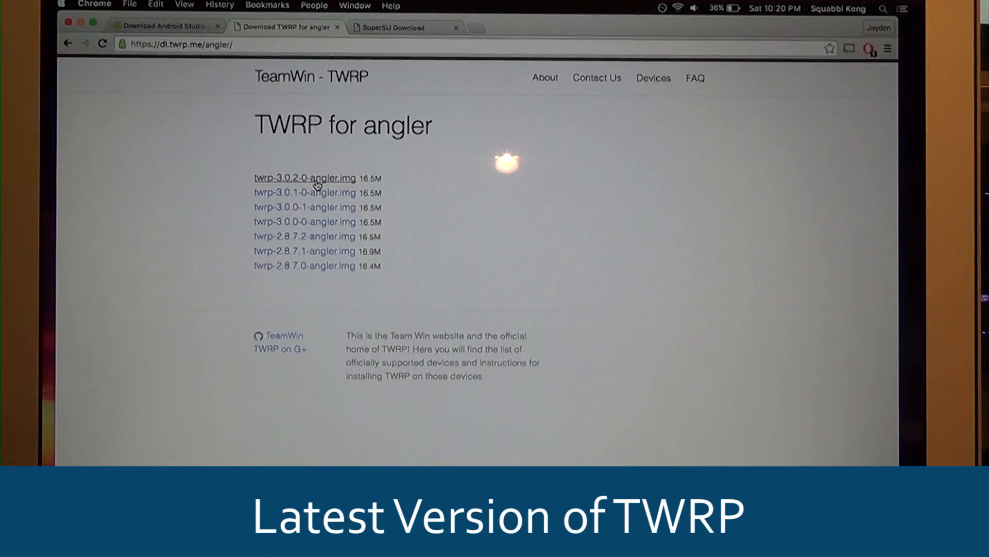
click(306, 178)
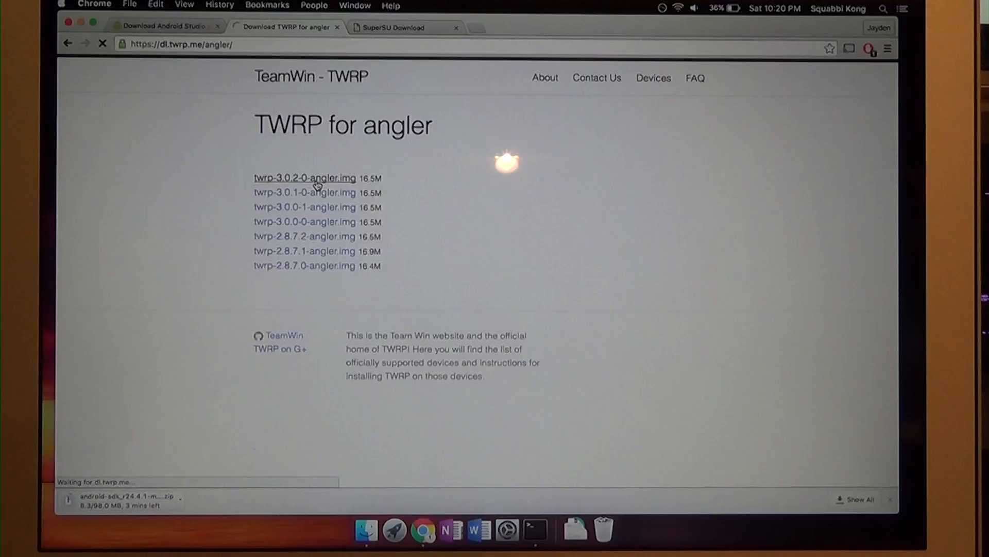
click(304, 178)
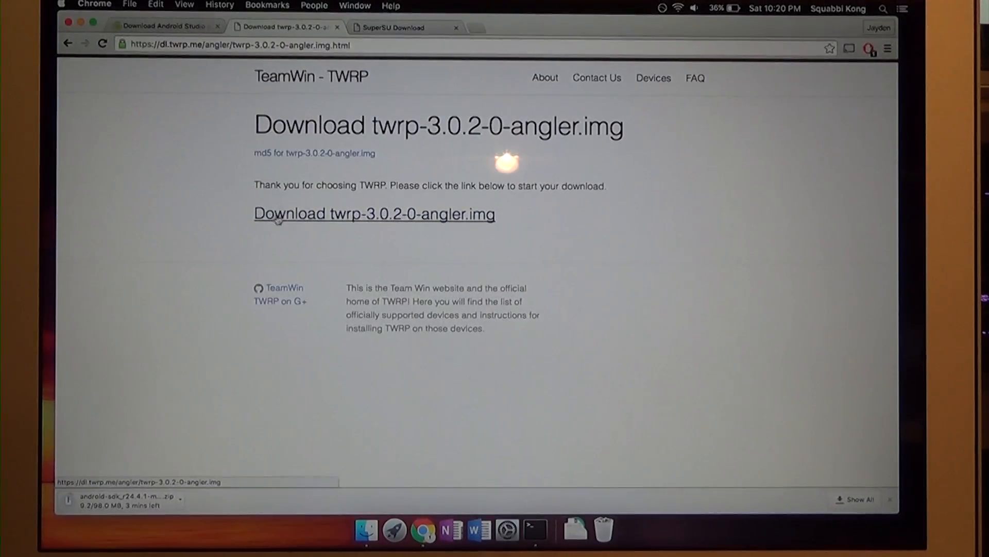
mouse_move(379, 225)
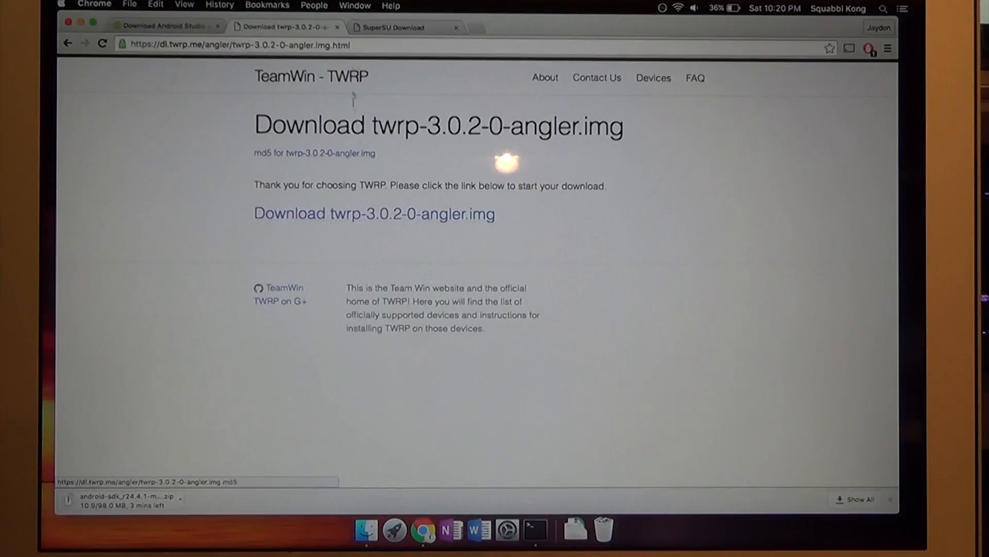
- Download the SuperSU beta zip from the SuperSU page
click(391, 27)
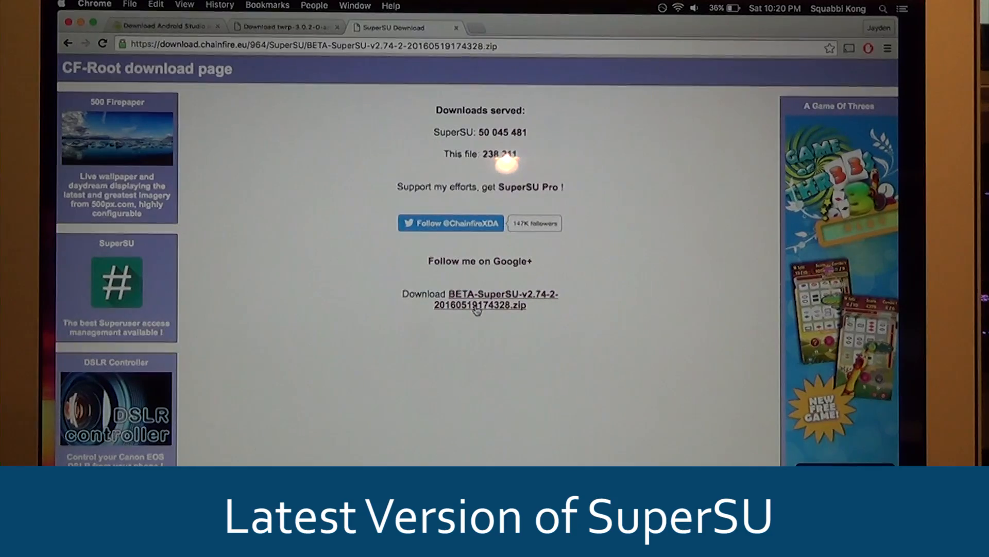
click(480, 305)
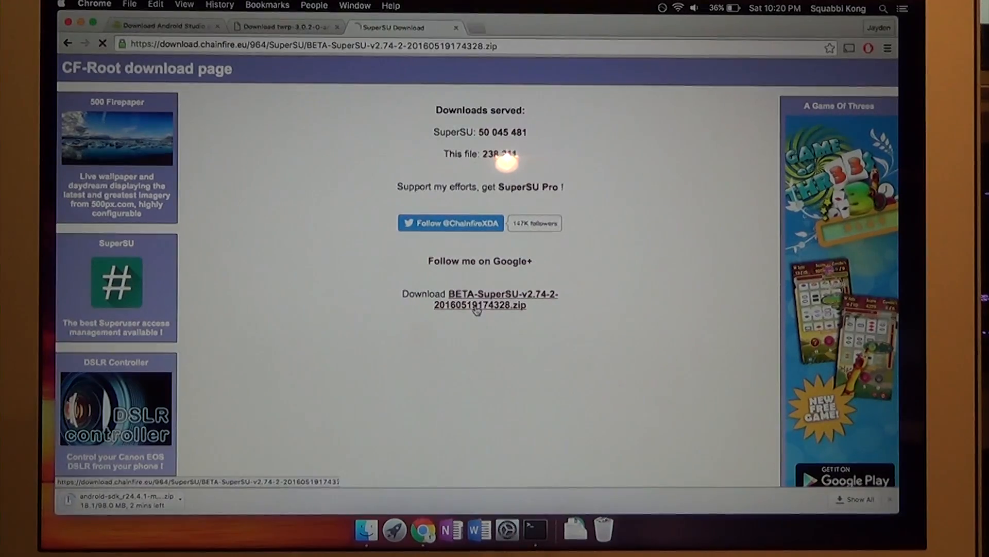
click(480, 300)
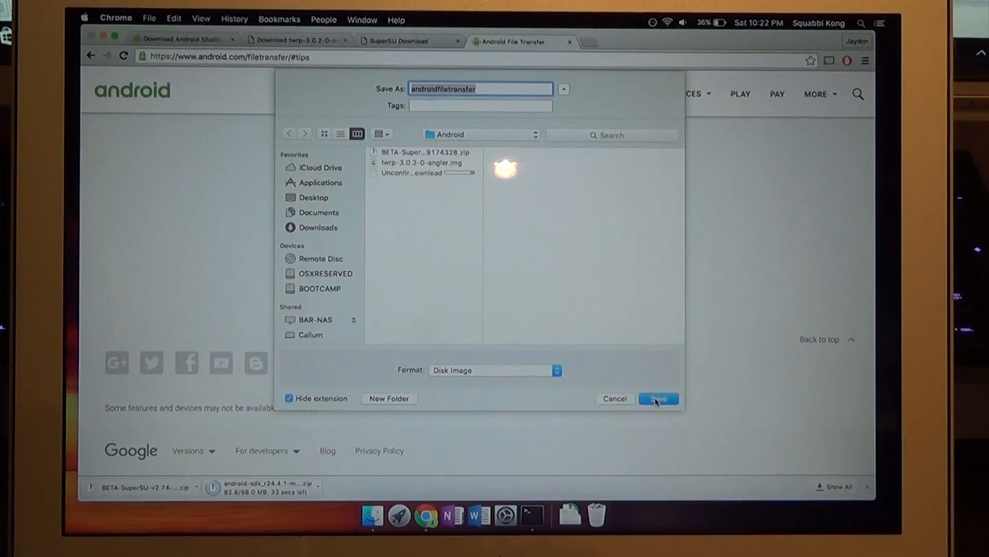
- Save Android File Transfer into the Android folder, then reveal the SDK zip in Finder
click(658, 398)
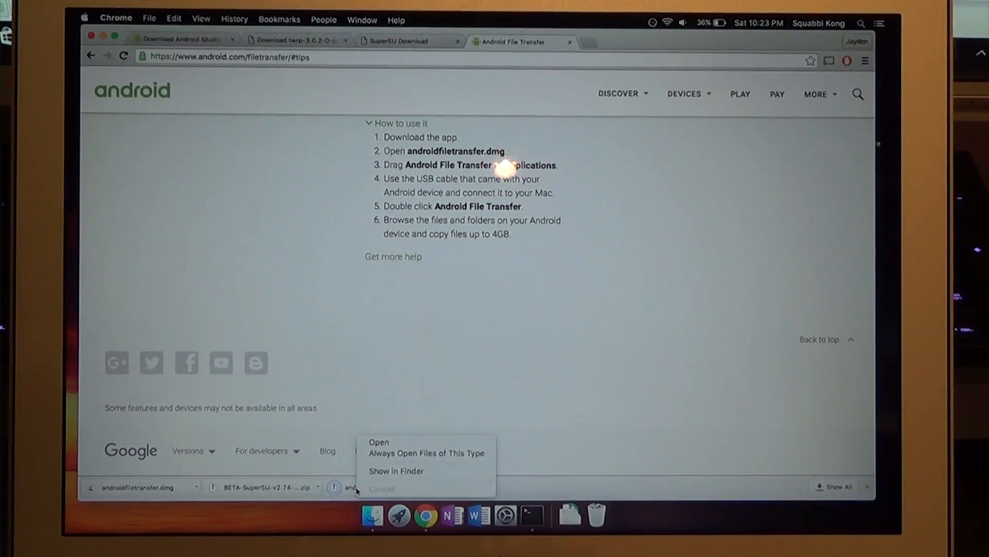
click(396, 470)
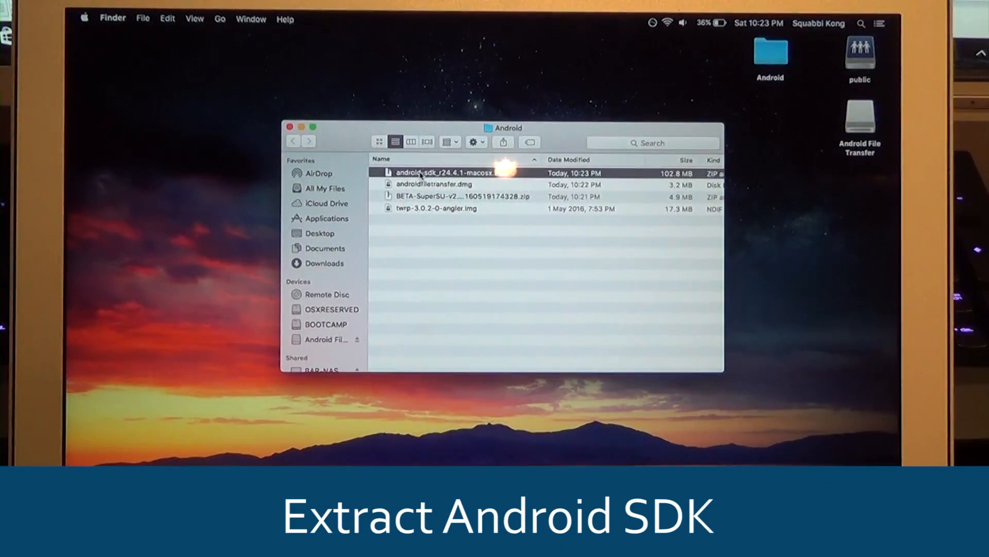
- Extract android-sdk_r24.4.1-macosx.zip and run the android tool to launch SDK Manager
double_click(441, 172)
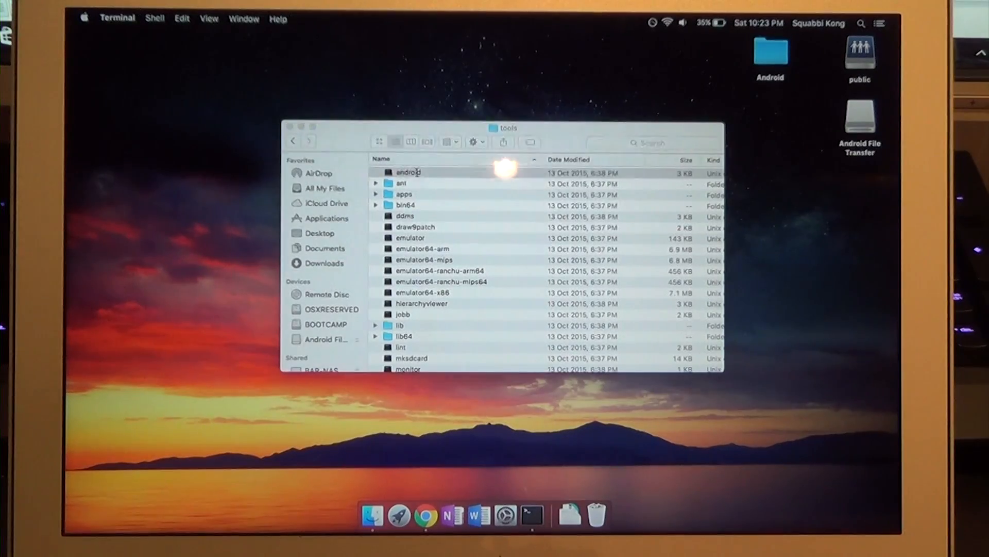
double_click(406, 172)
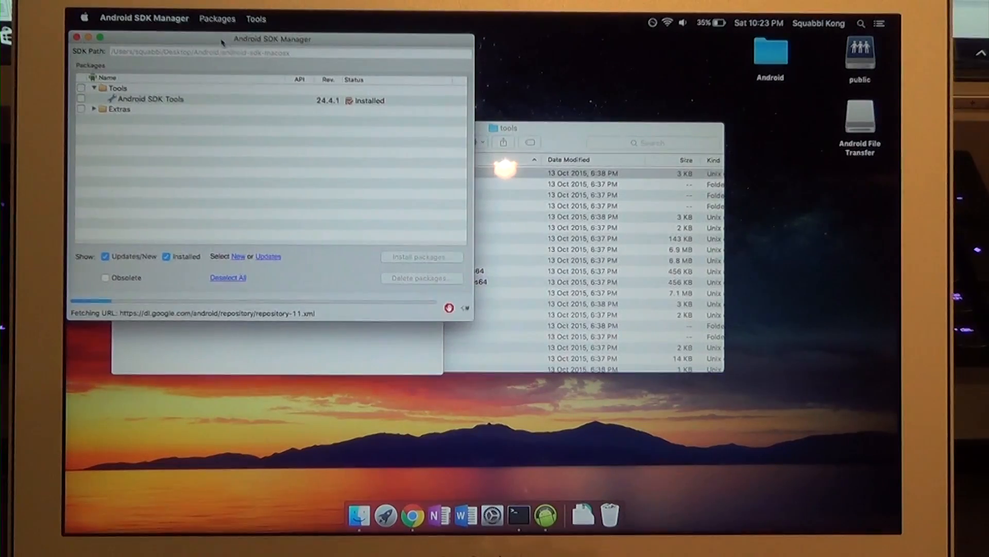
- Deselect all packages, accept the license, and install only Android SDK Platform-tools
drag(272, 38, 500, 124)
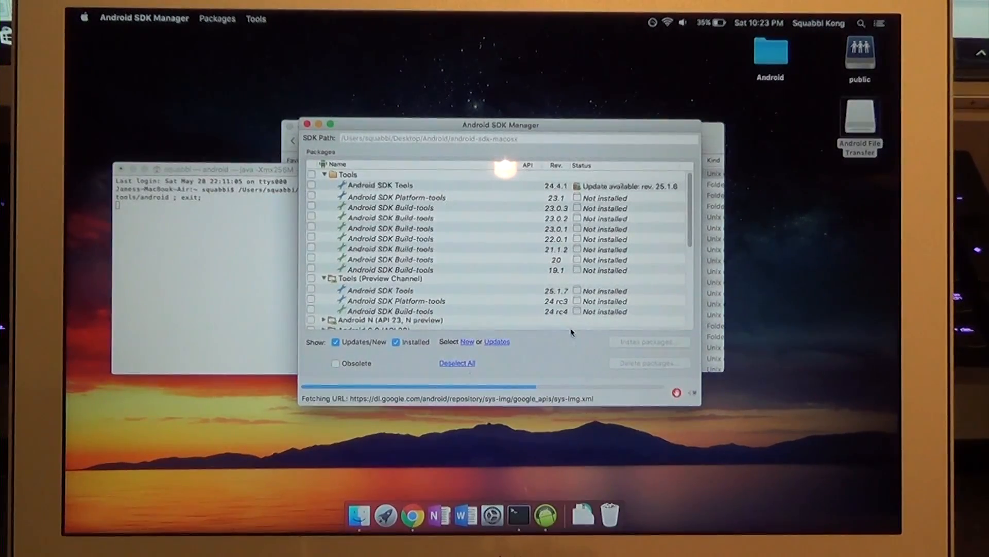
scroll(down, 3)
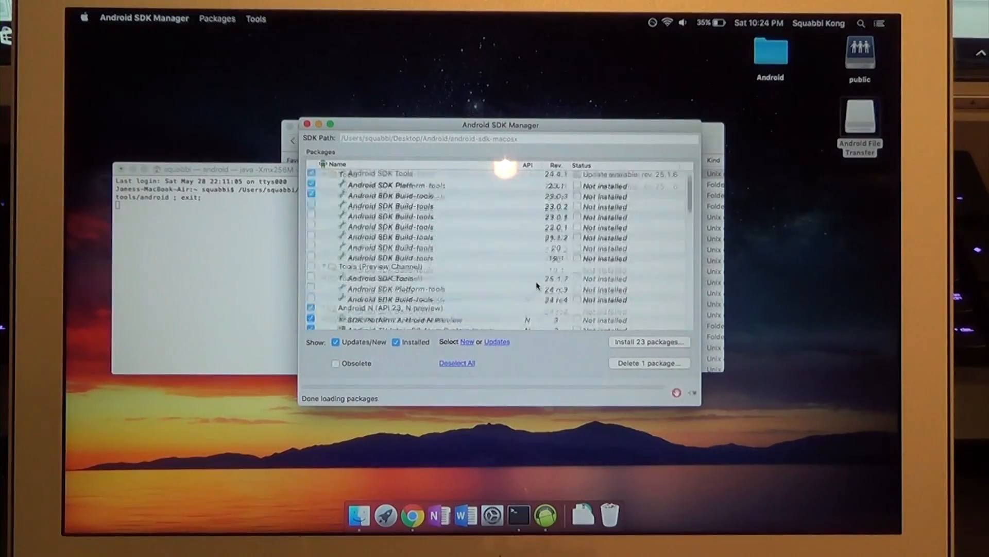
click(458, 363)
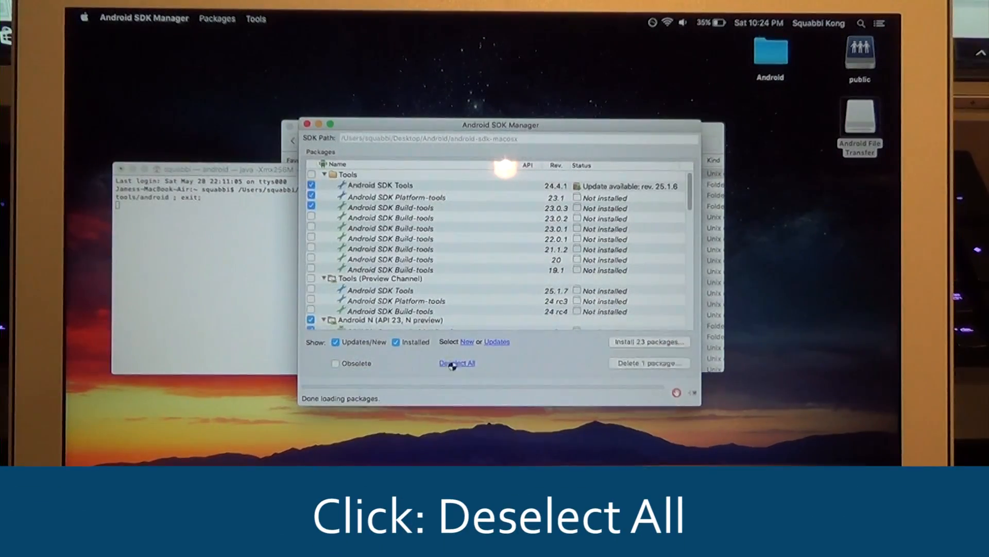
click(456, 363)
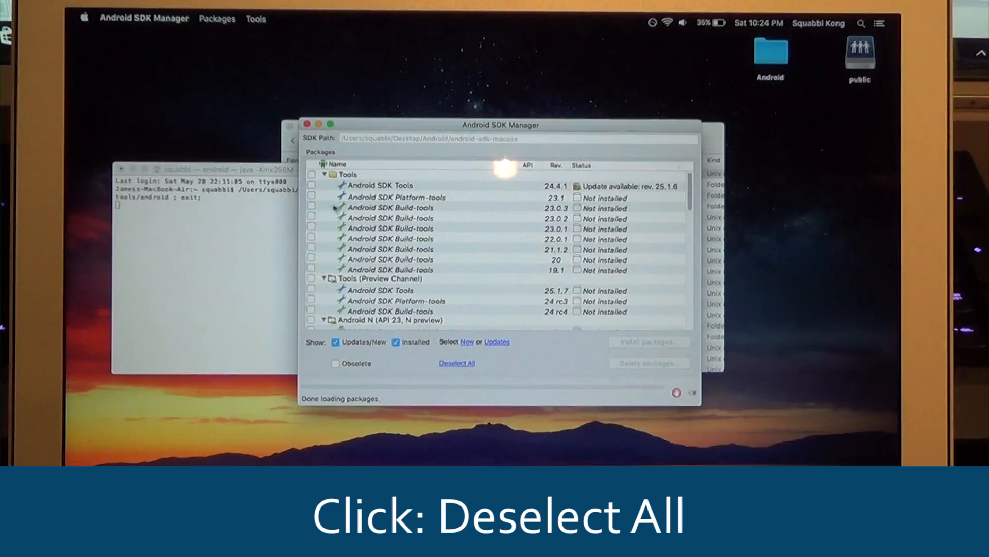
click(311, 197)
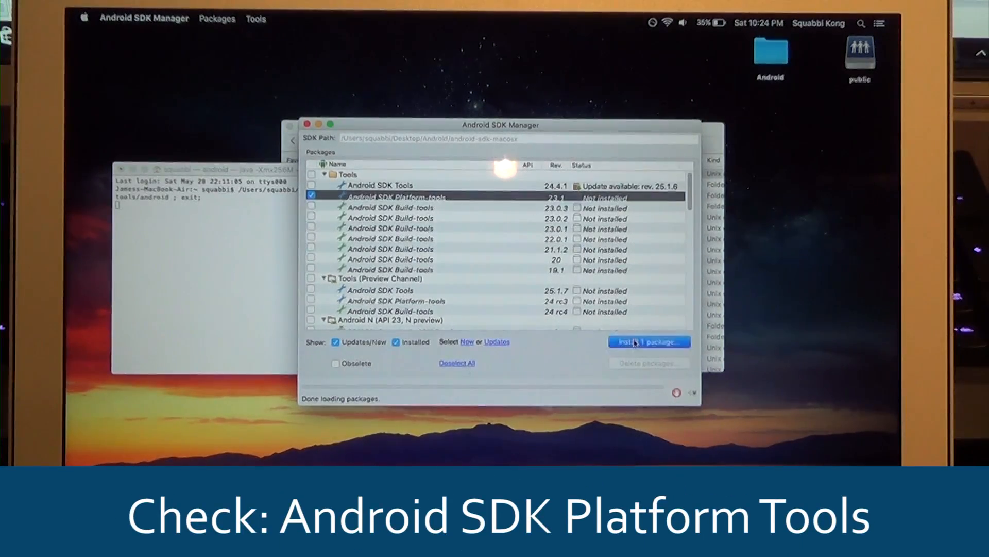
click(650, 341)
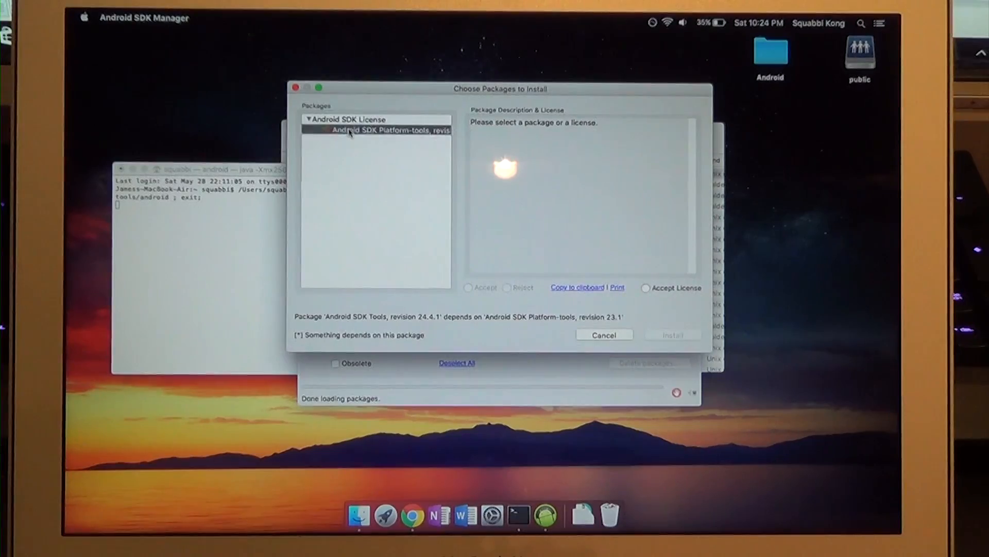
click(468, 288)
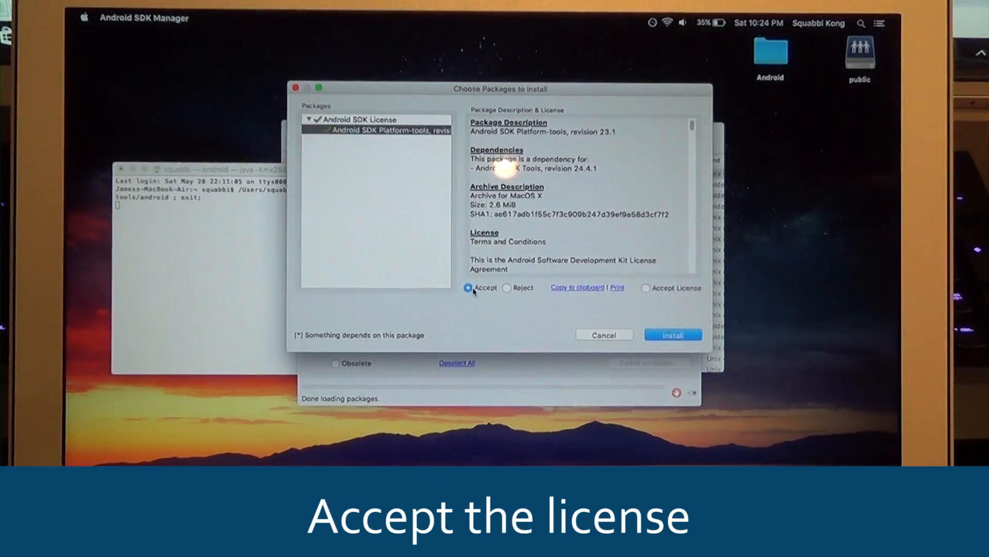
click(672, 333)
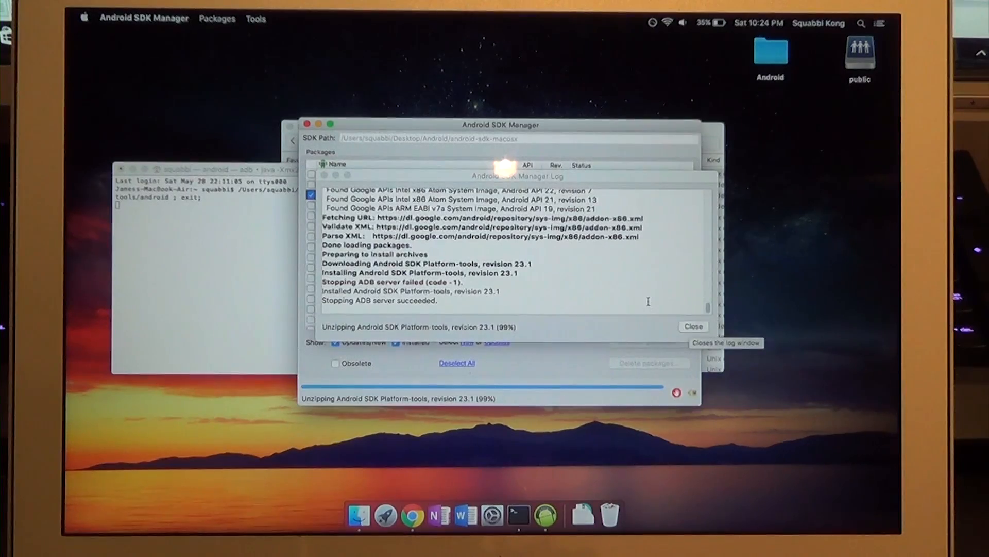
click(694, 326)
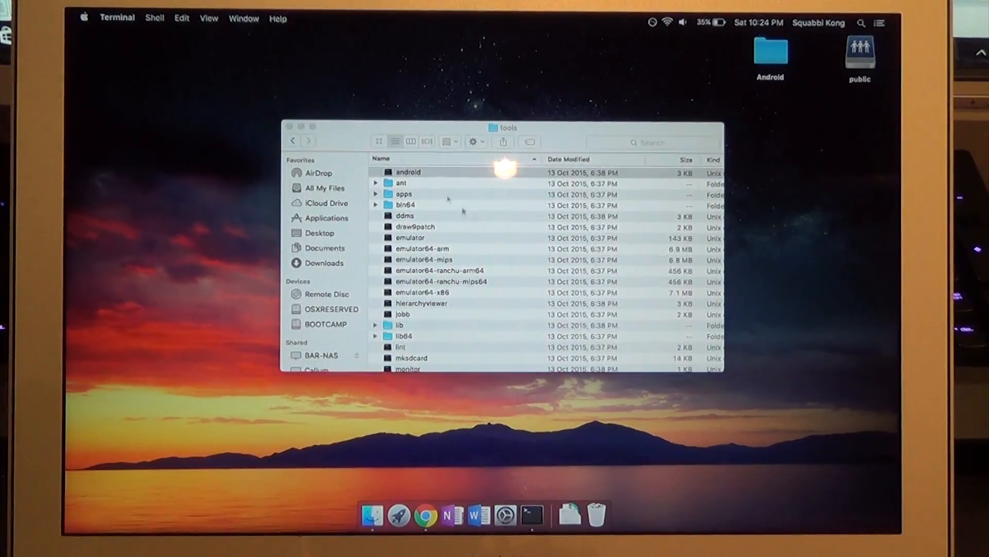
- Open platform-tools in android-sdk-macosx and select the fastboot file
click(292, 140)
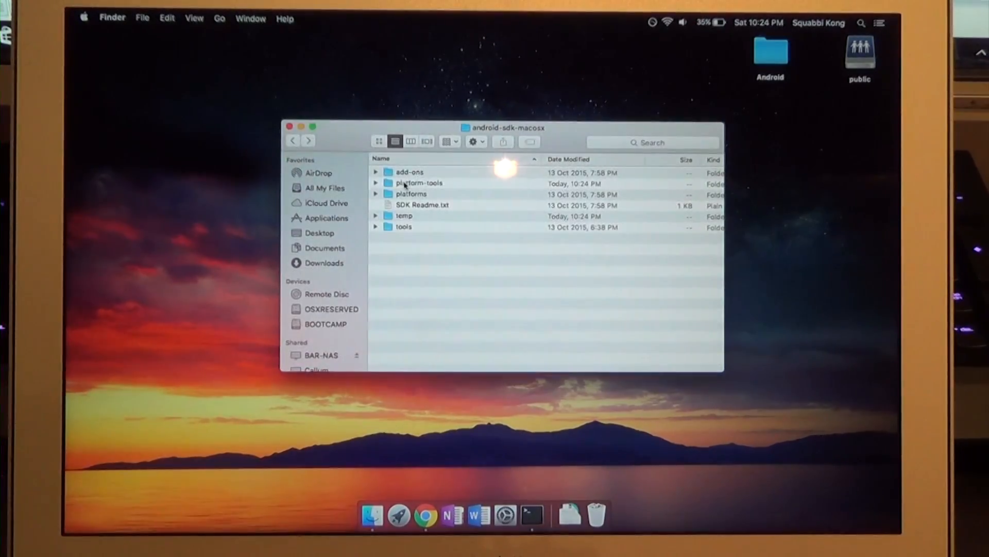
double_click(419, 182)
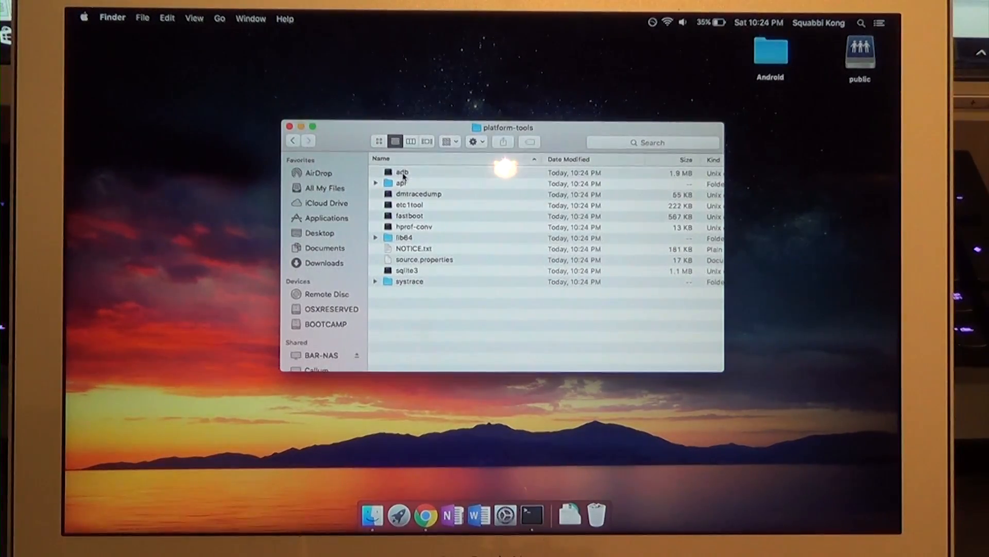
click(402, 172)
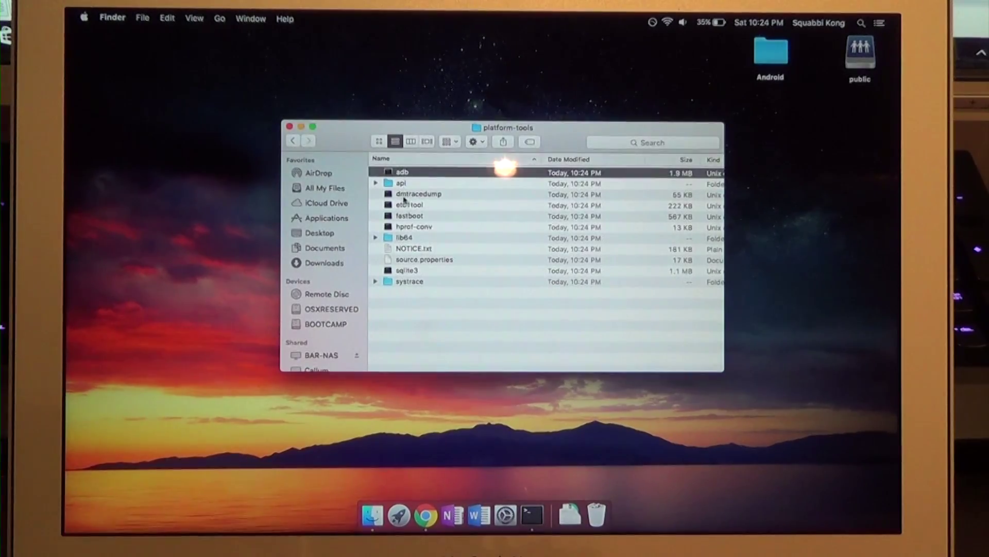
click(409, 216)
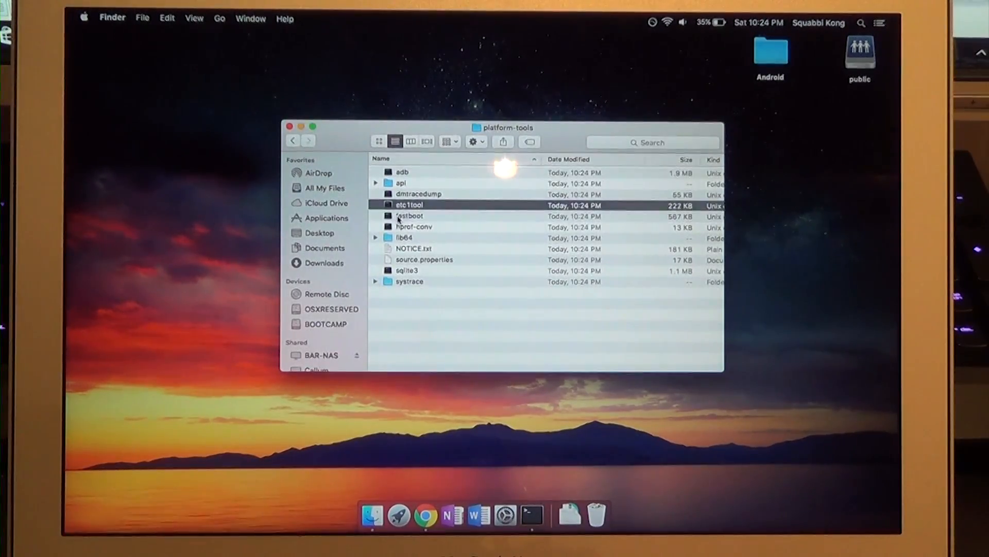
click(409, 215)
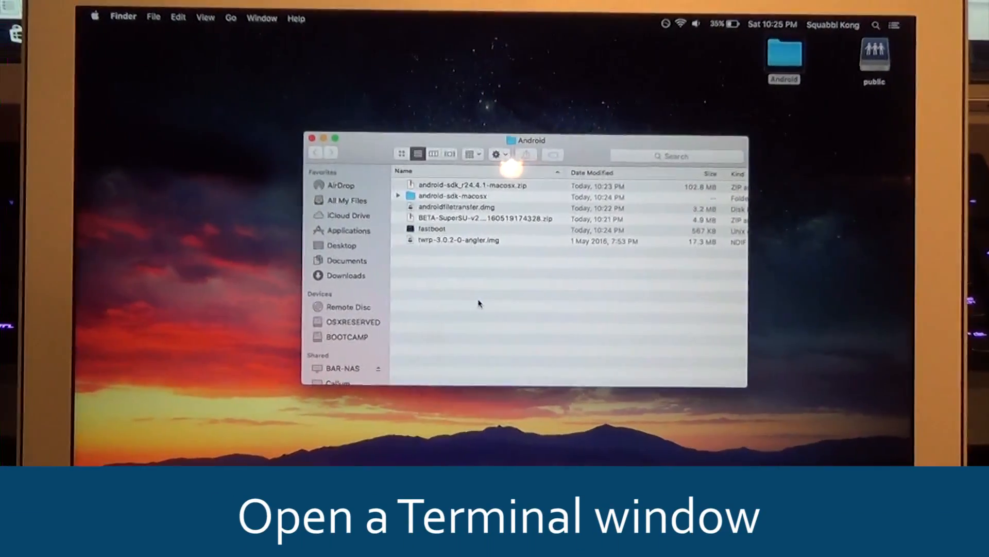
- Open a Terminal window and change directory to ~/Desktop/Android
click(549, 528)
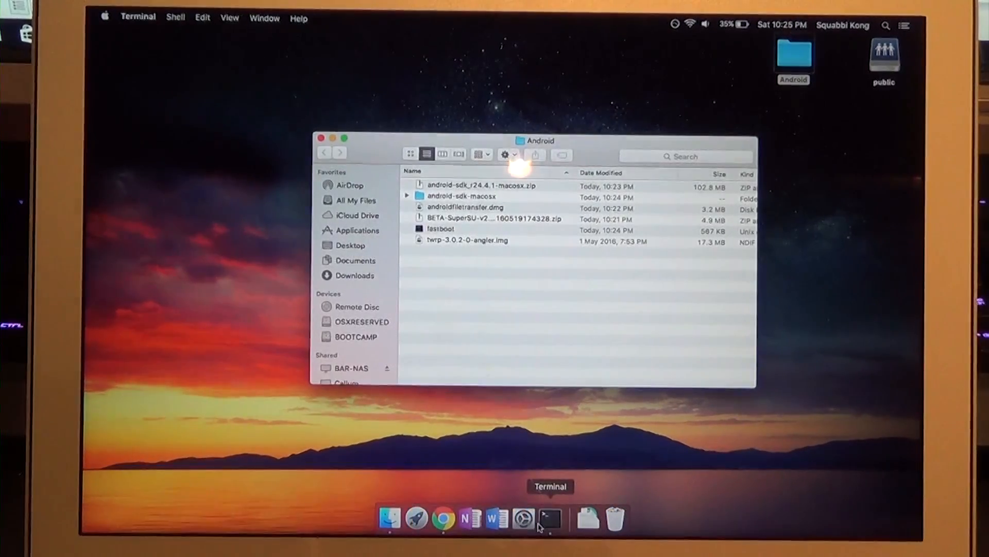
click(550, 516)
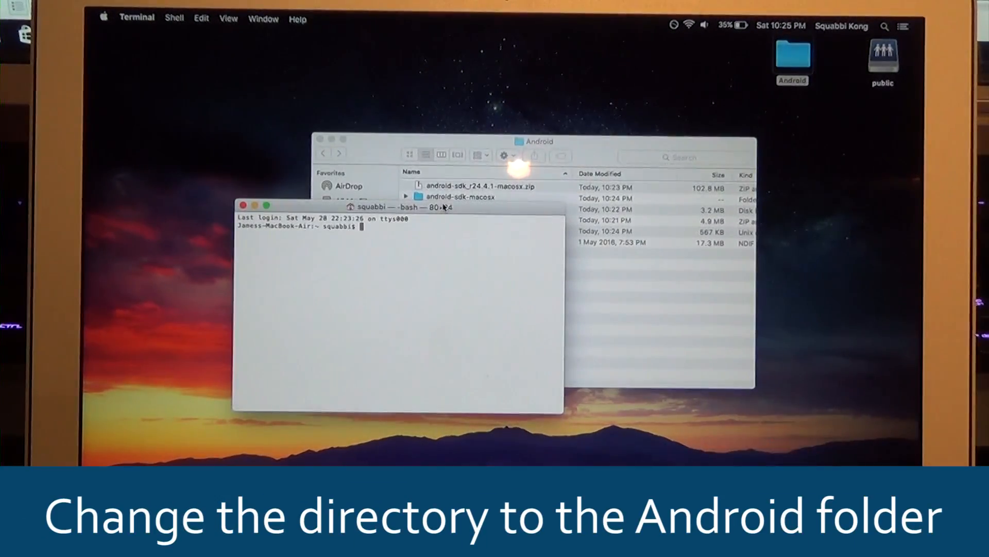
text(cd ~/)
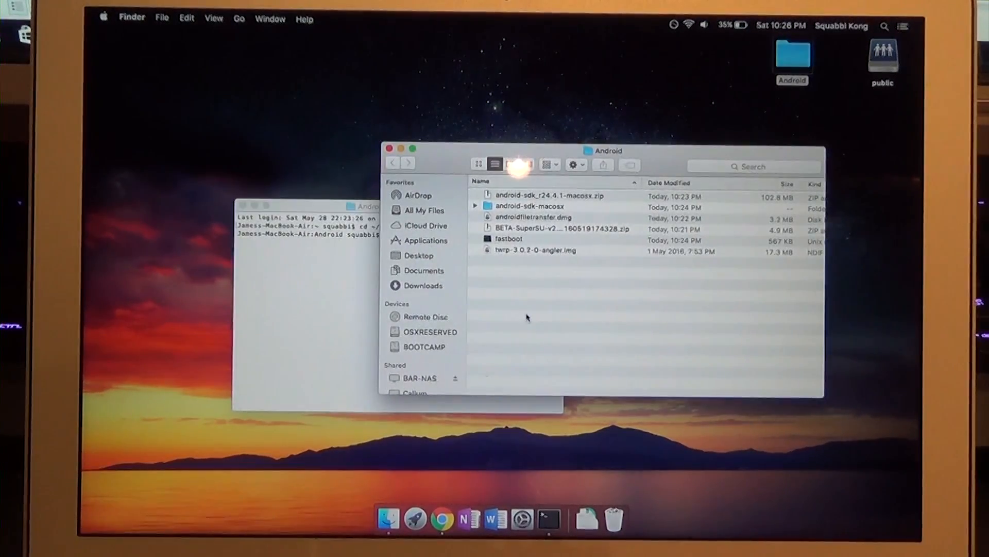
right_click(528, 317)
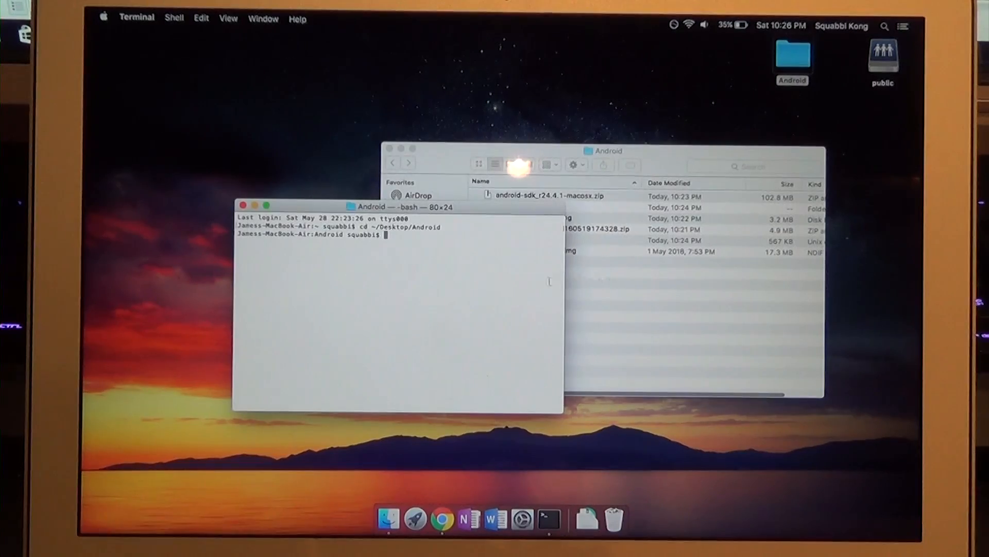
mouse_move(631, 305)
text(.)
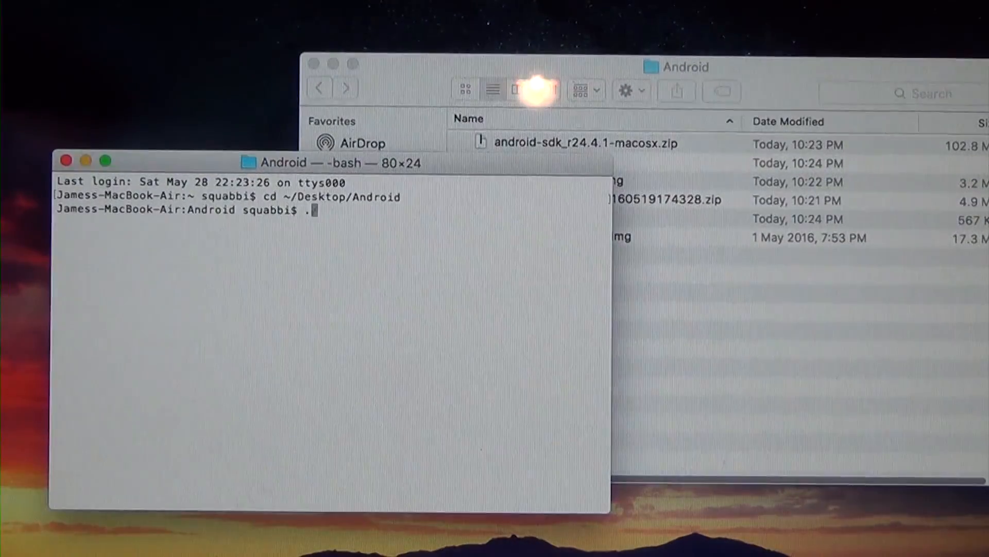
- Run ./fastboot devices to confirm the phone is detected in fastboot mode
text(/fastboot devices)
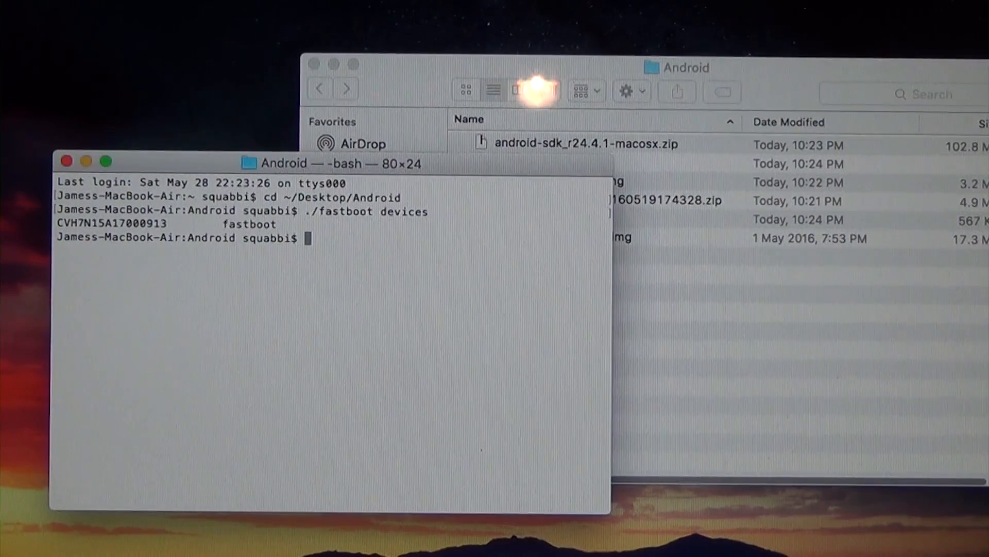
text(./)
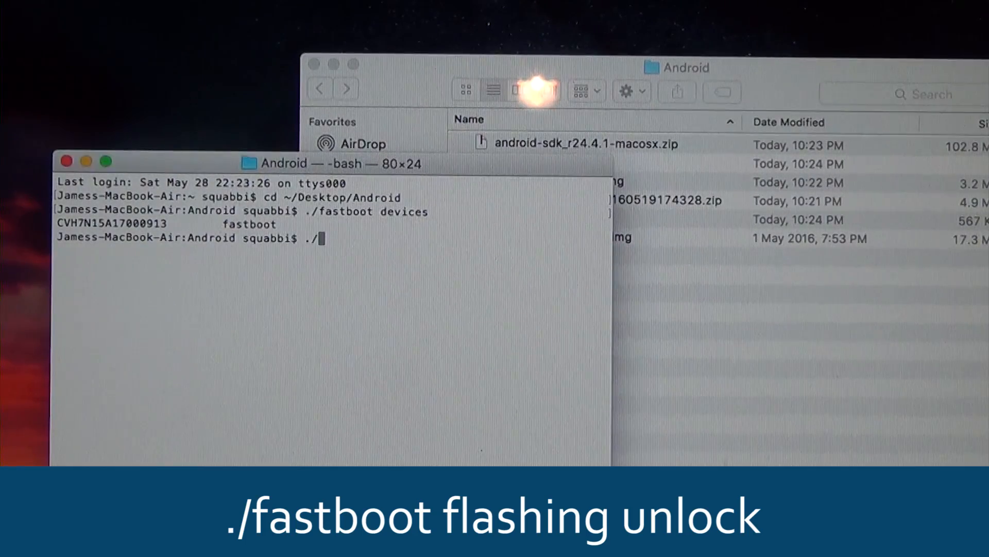
text(fa)
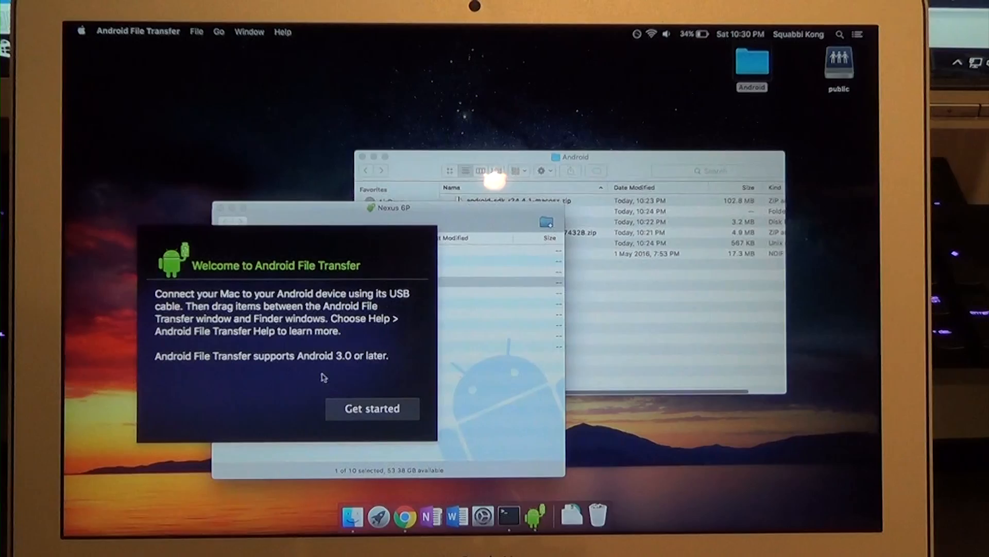
- Dismiss the welcome message and drag the BETA-SuperSU zip onto the Nexus 6P
click(372, 408)
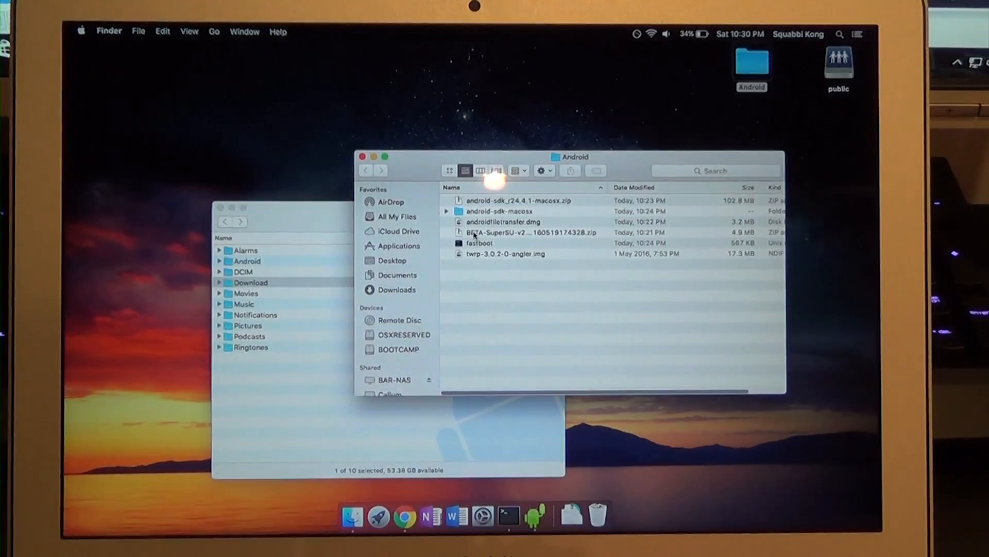
drag(529, 233, 259, 378)
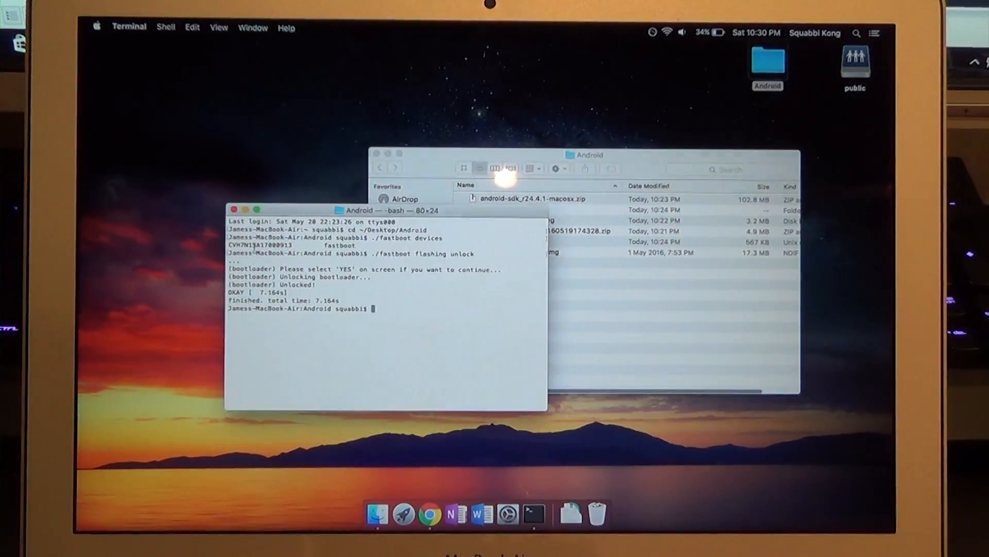
- Run ./fastboot flash recovery with twrp-3.0.2-0-angler.img to flash TWRP recovery
text(./fastboot)
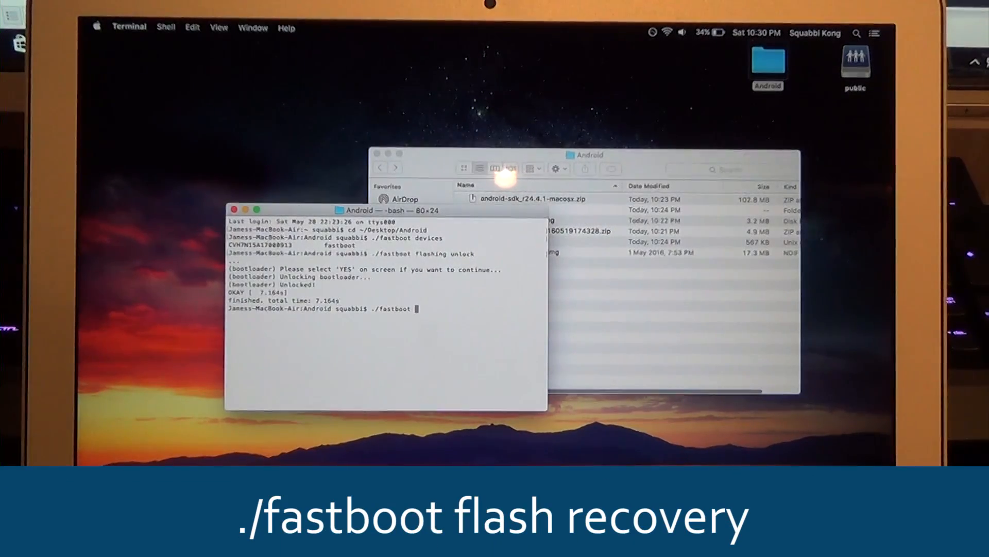
text(flash recovery /Users/squabbi/Desktop/Android/twrp-3.0.2-0-angler.img)
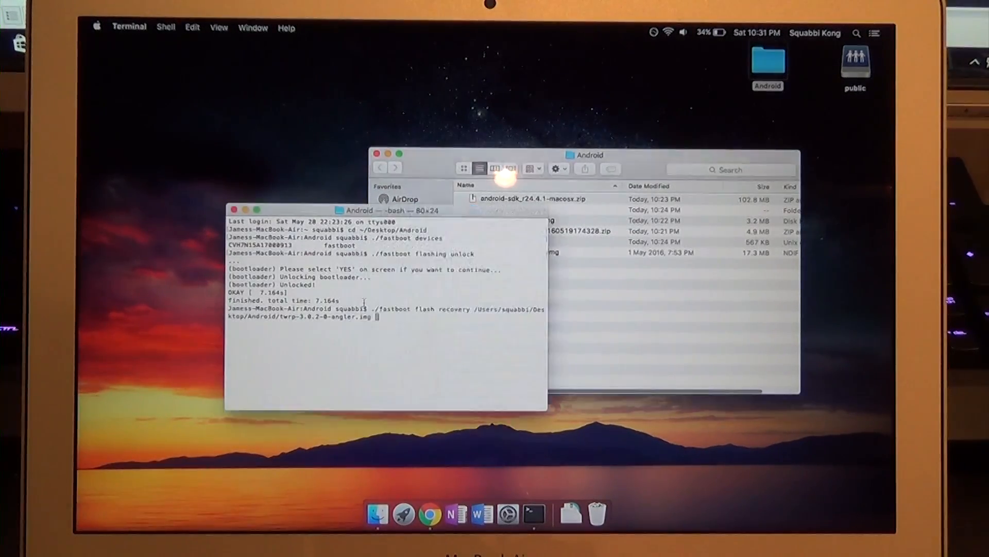
key(Return)
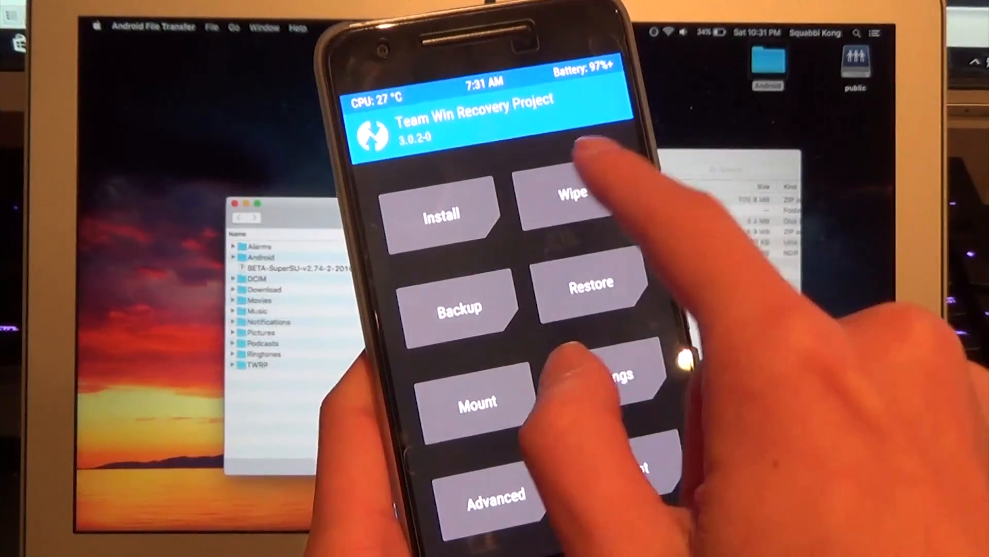
- Tap Install on TWRP's main menu to browse /sdcard for a zip
click(443, 214)
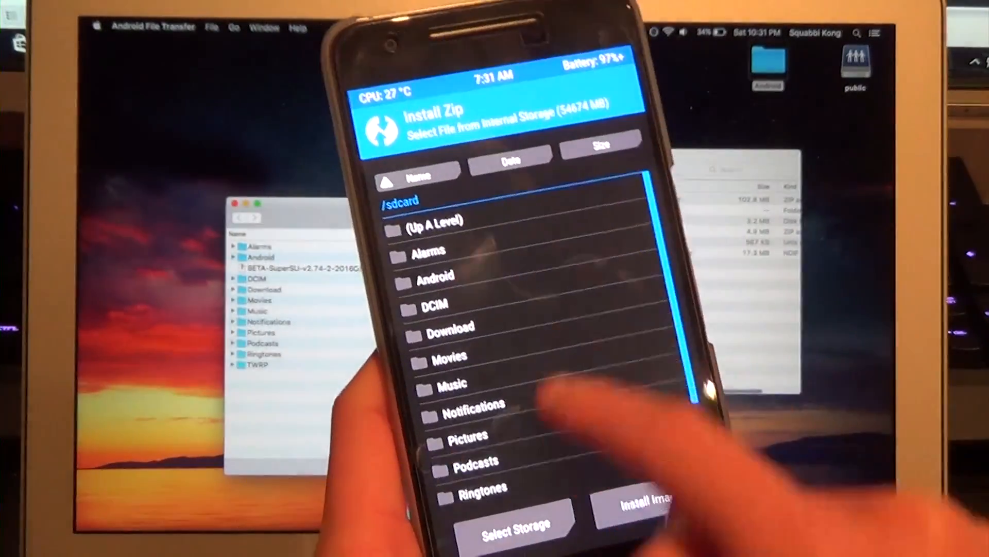